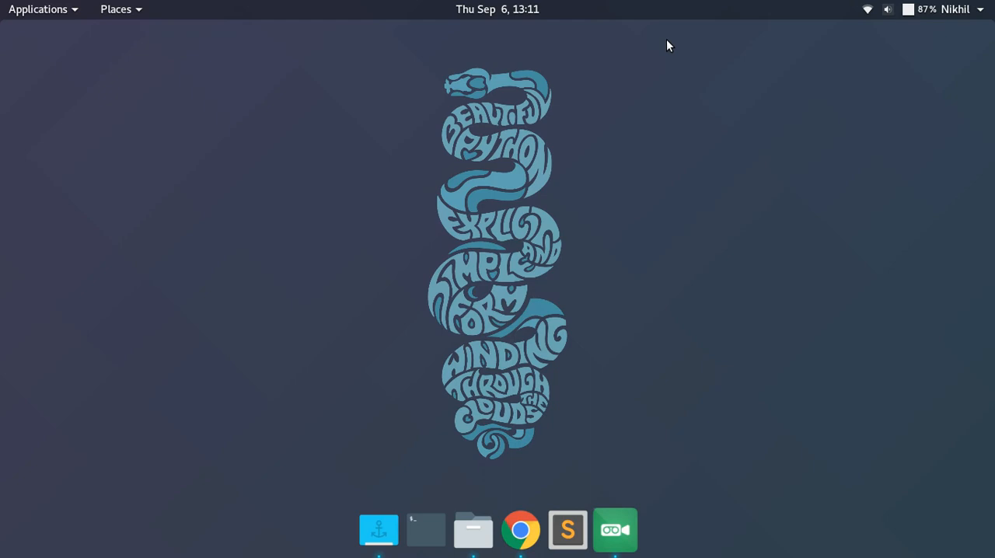
mouse_move(534, 499)
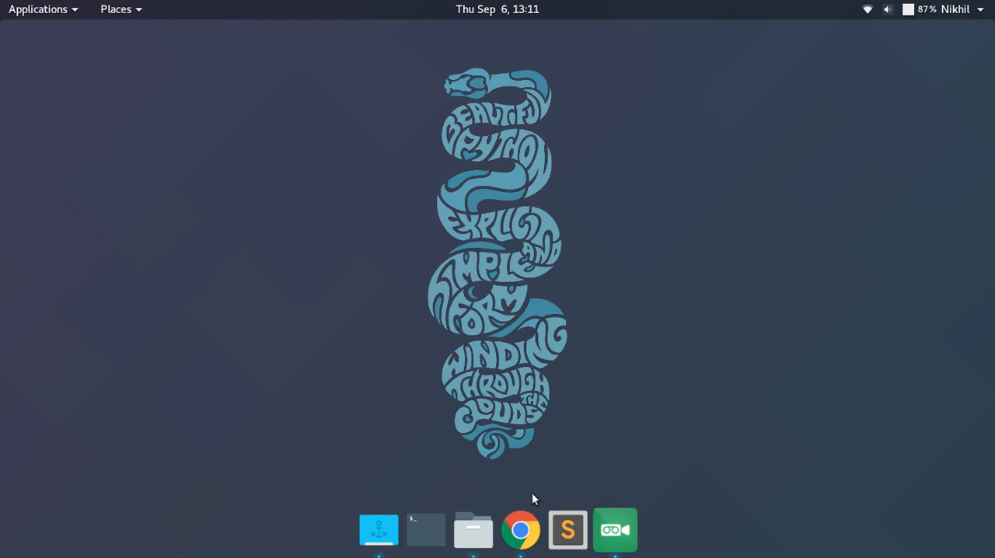
Assign the string "hello" to a and to b in separate cells
click(520, 530)
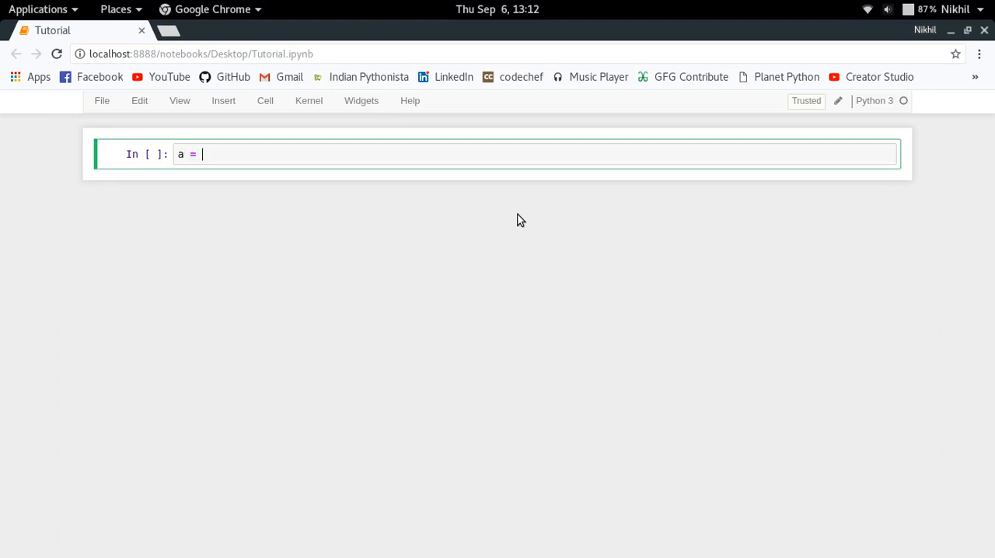
text("")
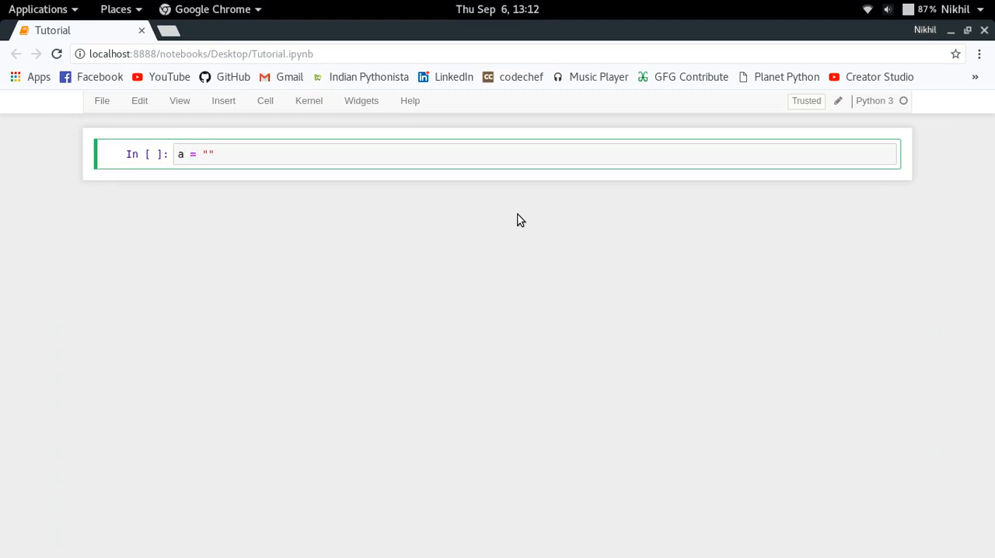
text(hello)
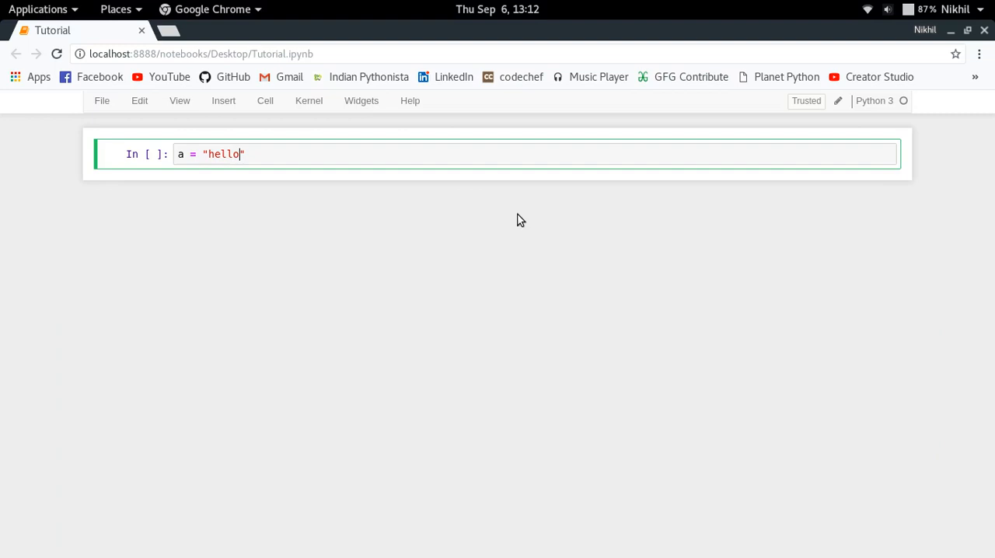
key(shift+Return)
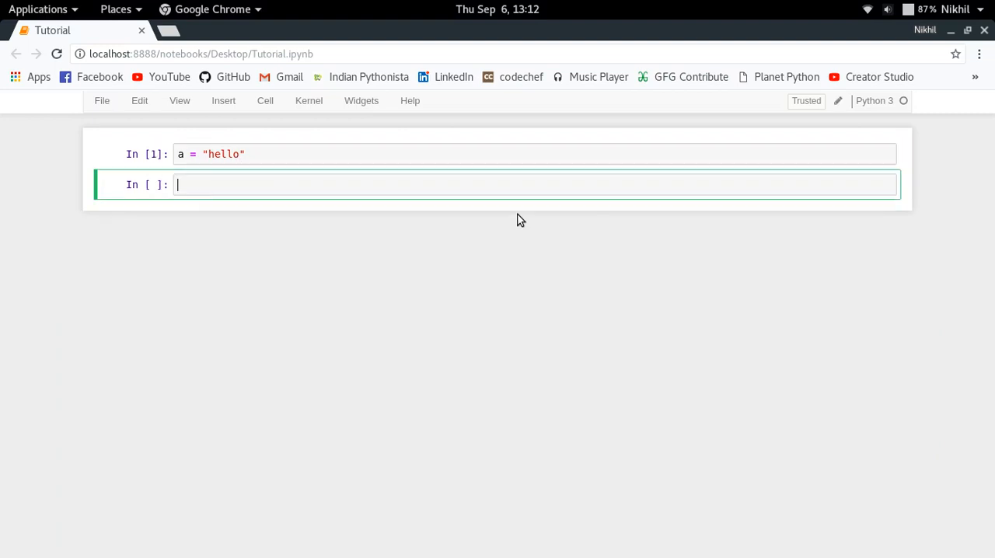
text(b = ")
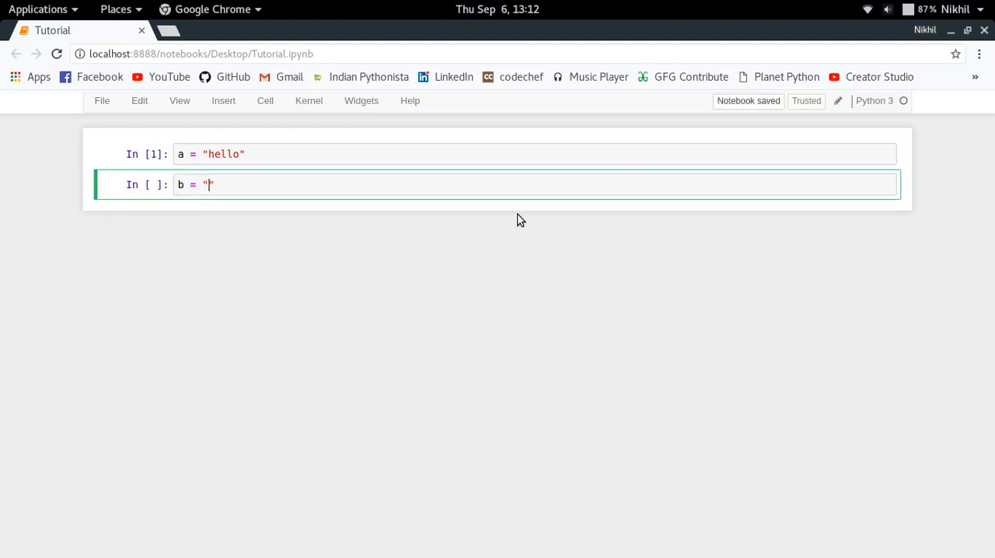
text(hello)
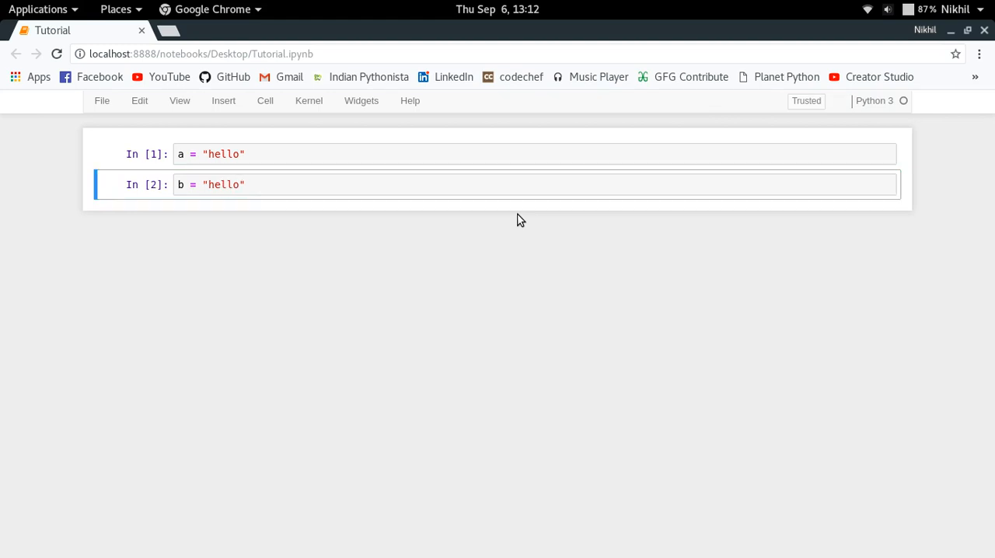
Evaluate a is b and begin comparing id(a) against b's id
text(a is)
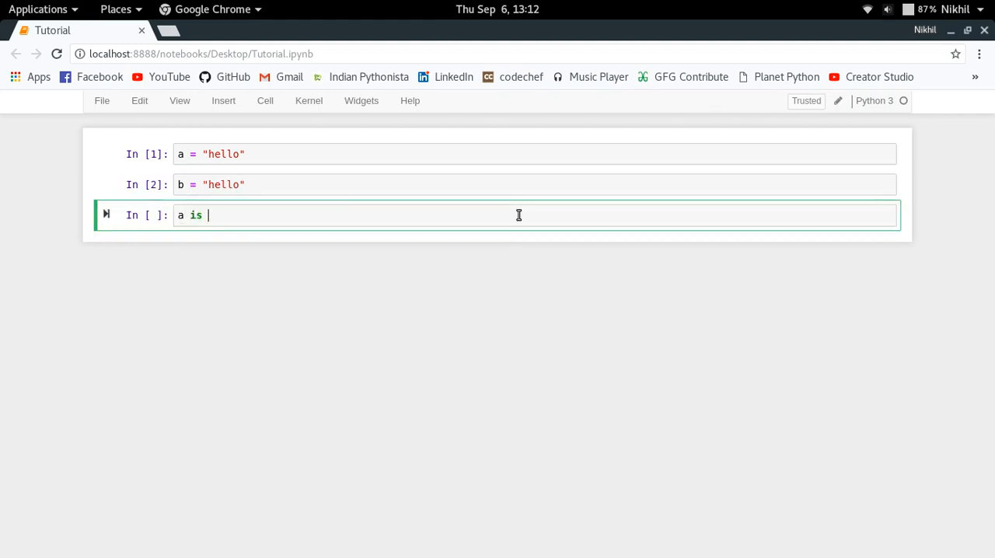
text(b)
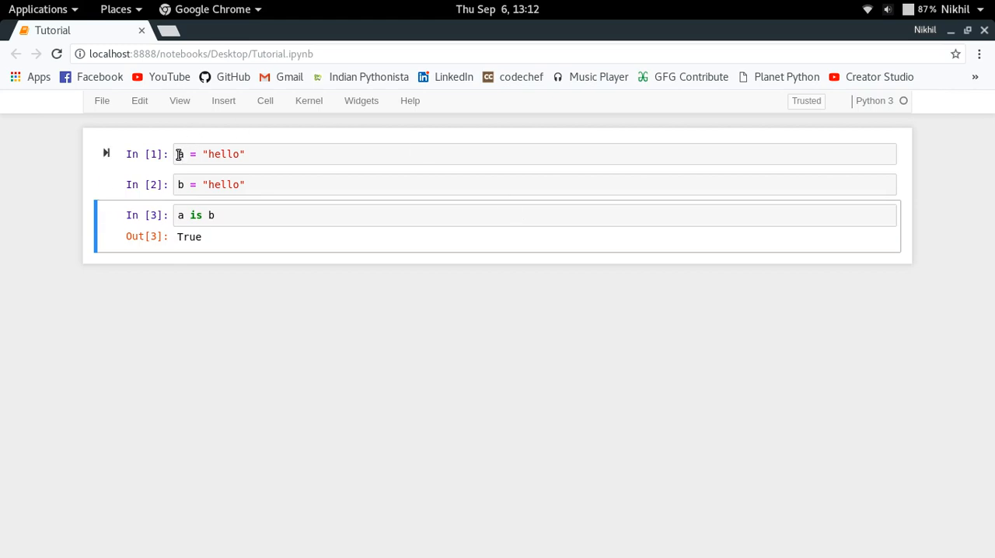
click(264, 154)
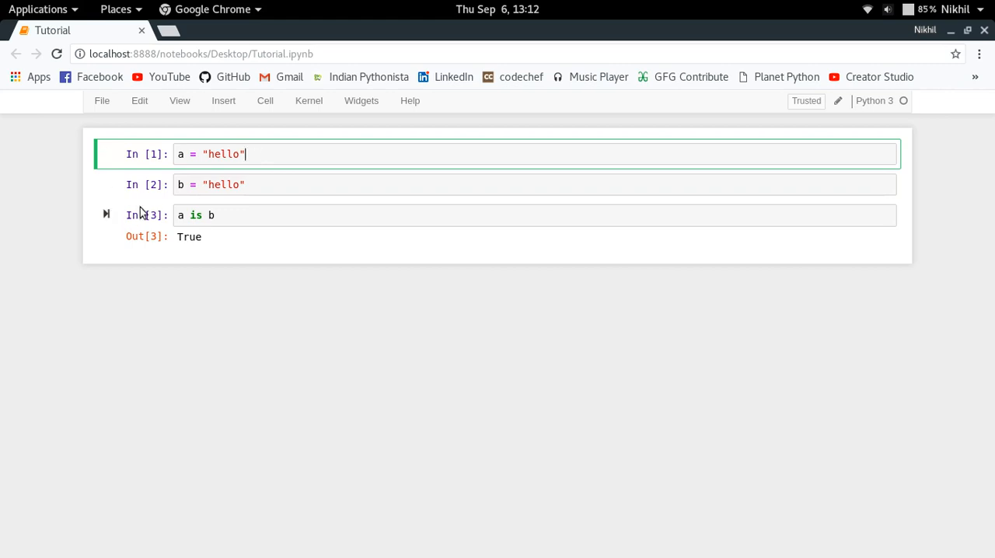
click(271, 184)
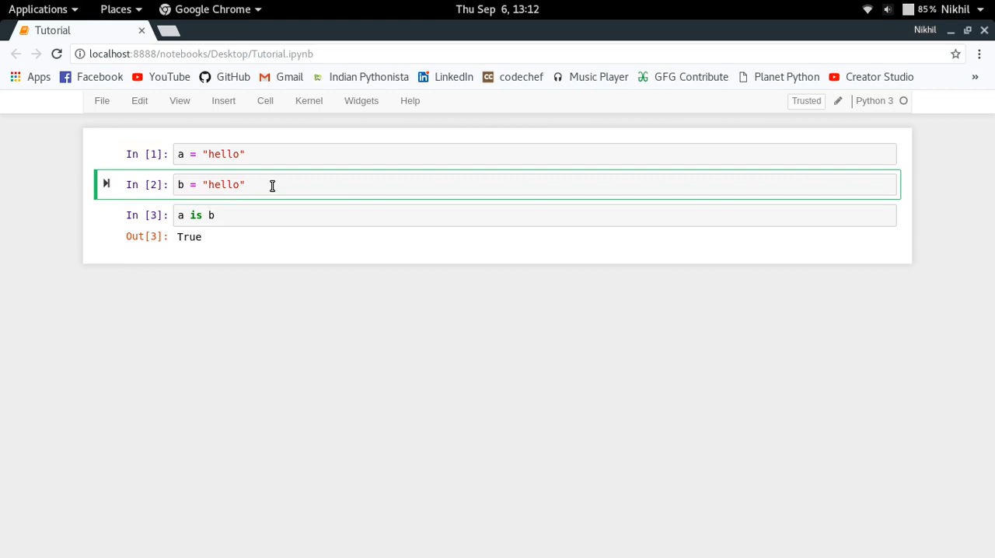
mouse_move(249, 184)
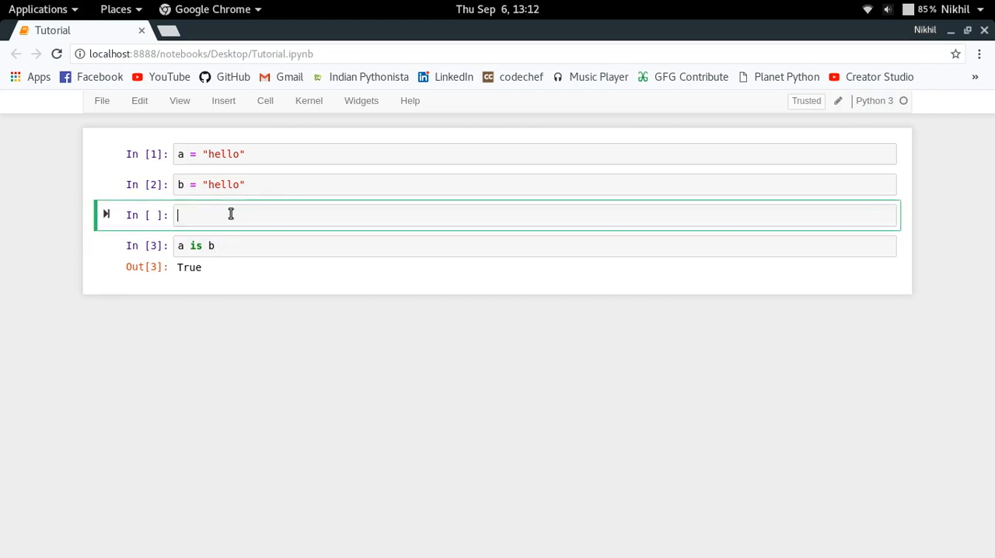
text(id(a) ==)
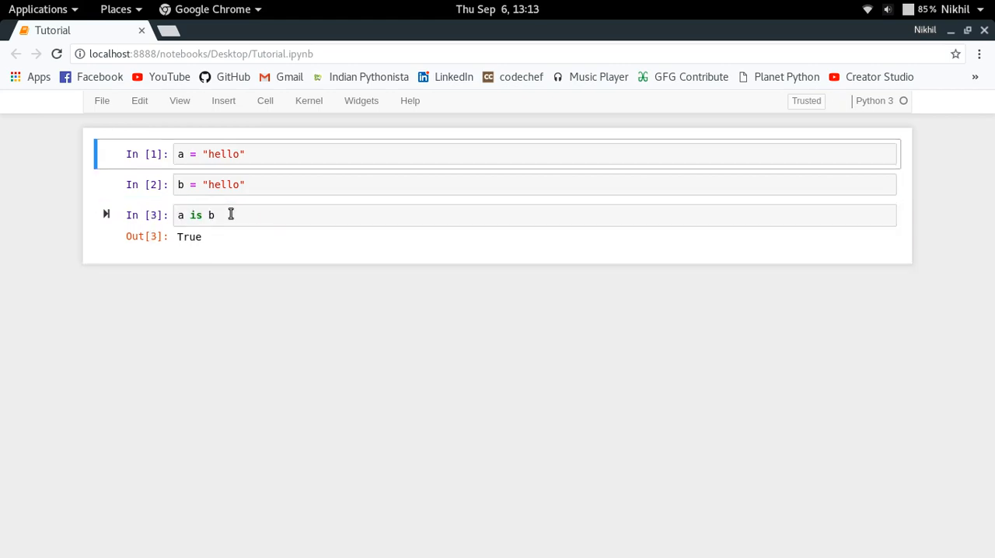
text(, in)
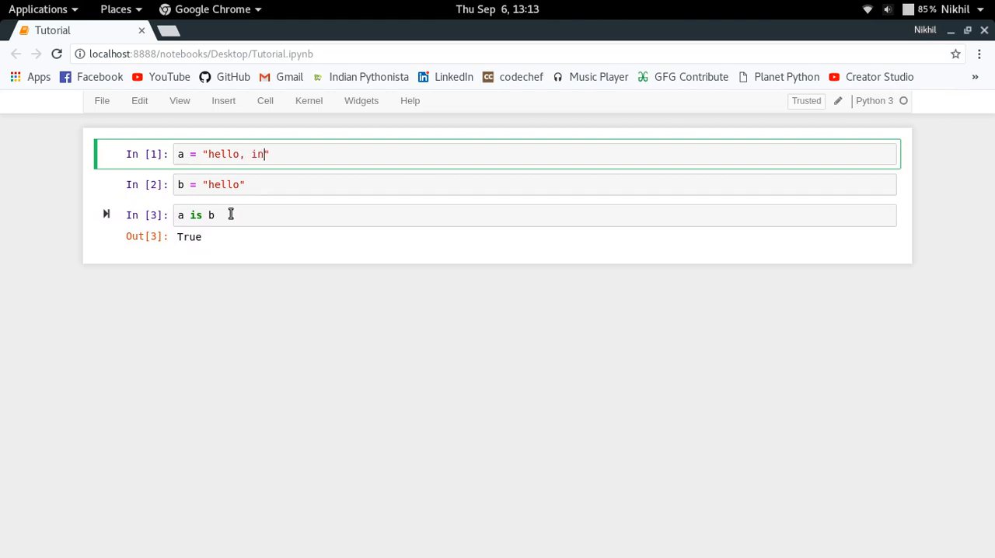
text(dian p)
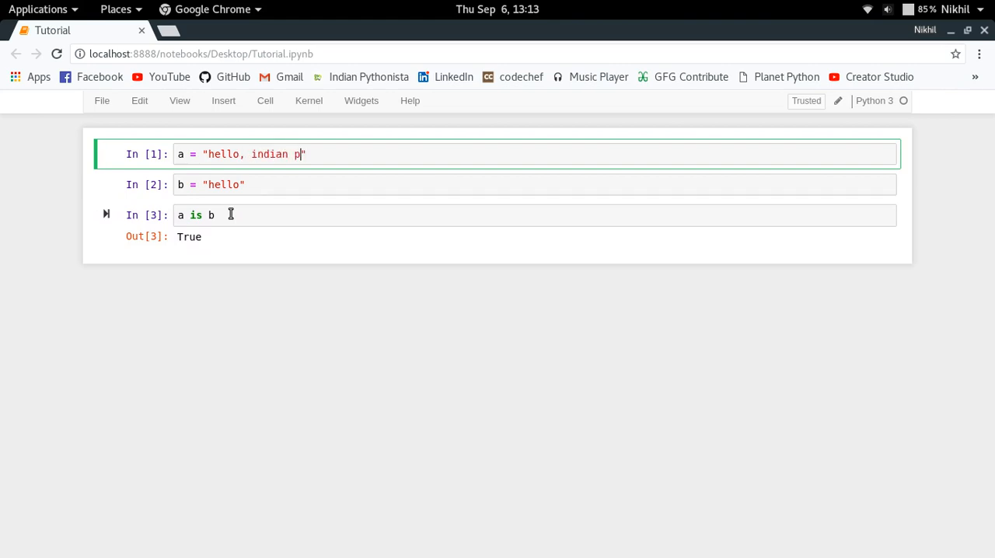
text(ythonista)
click(534, 184)
text(, i)
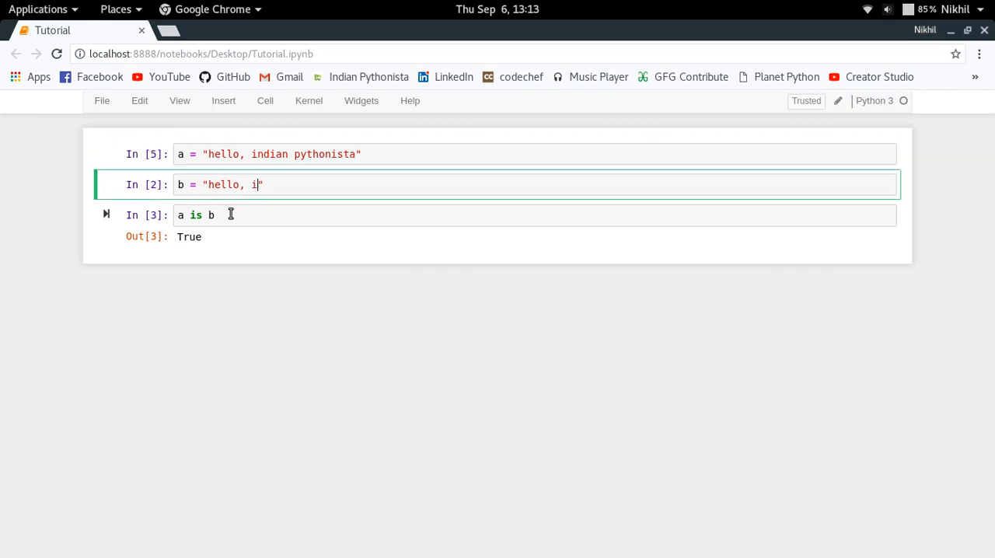
text(dian pythons)
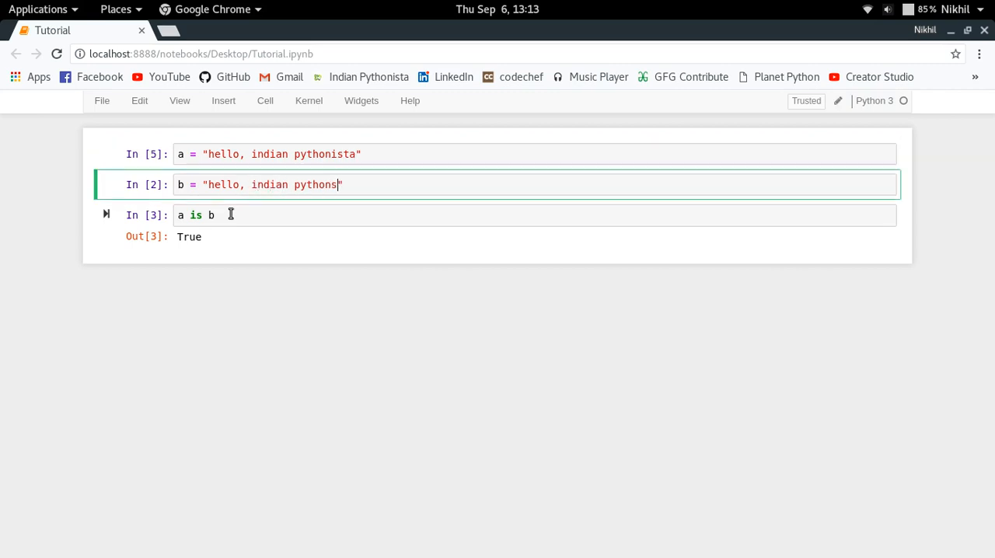
text(ista)
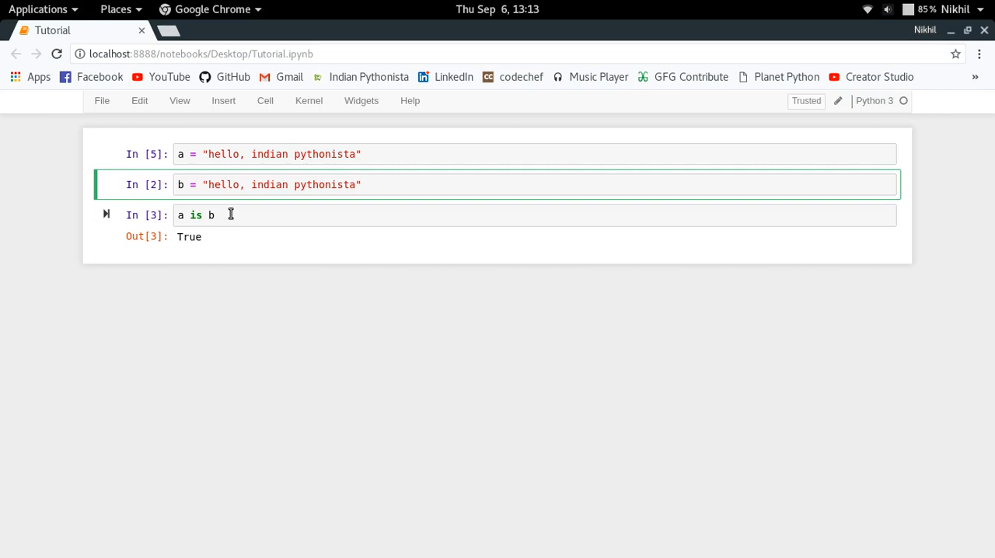
key(shift+Return)
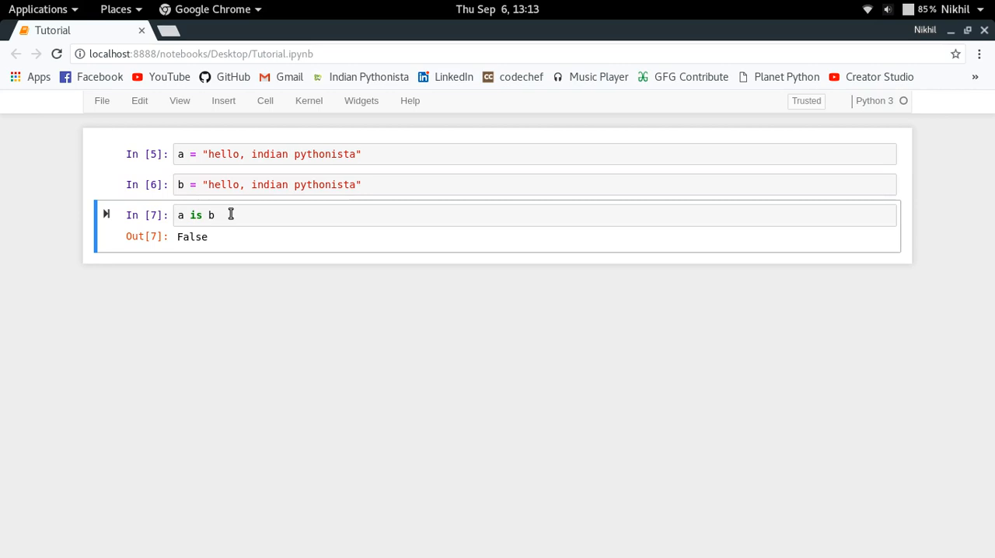
click(315, 154)
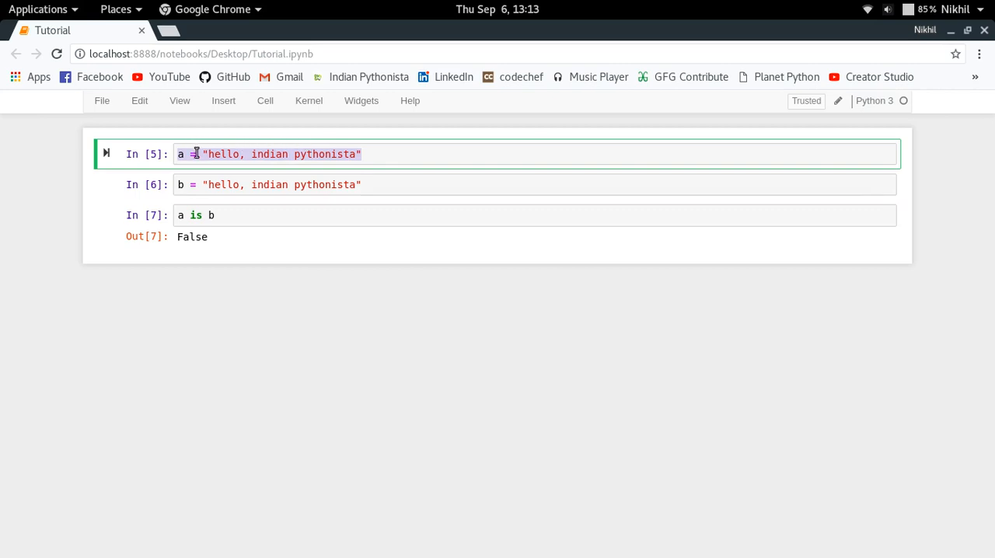
Insert a blank code cell at the very top of the notebook
click(209, 154)
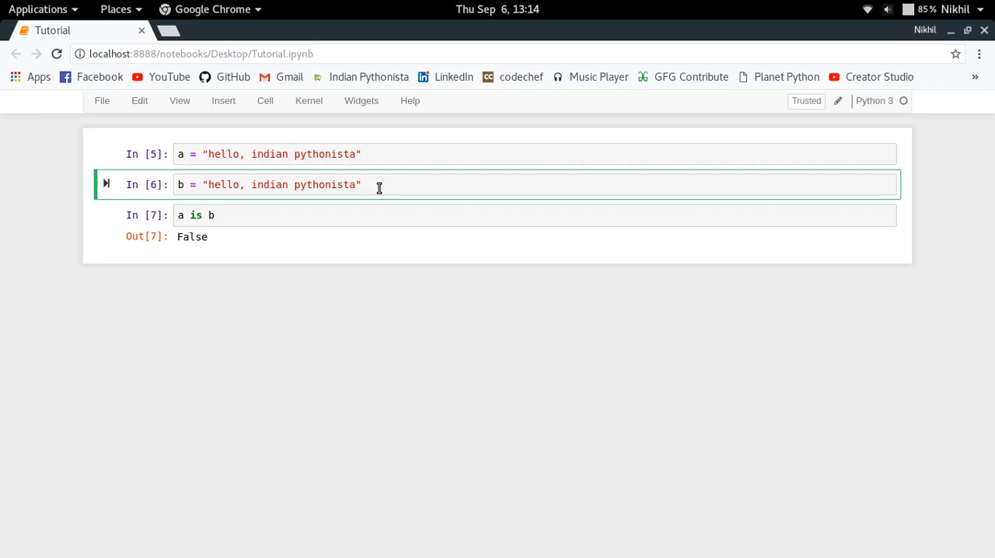
key(ctrl+s)
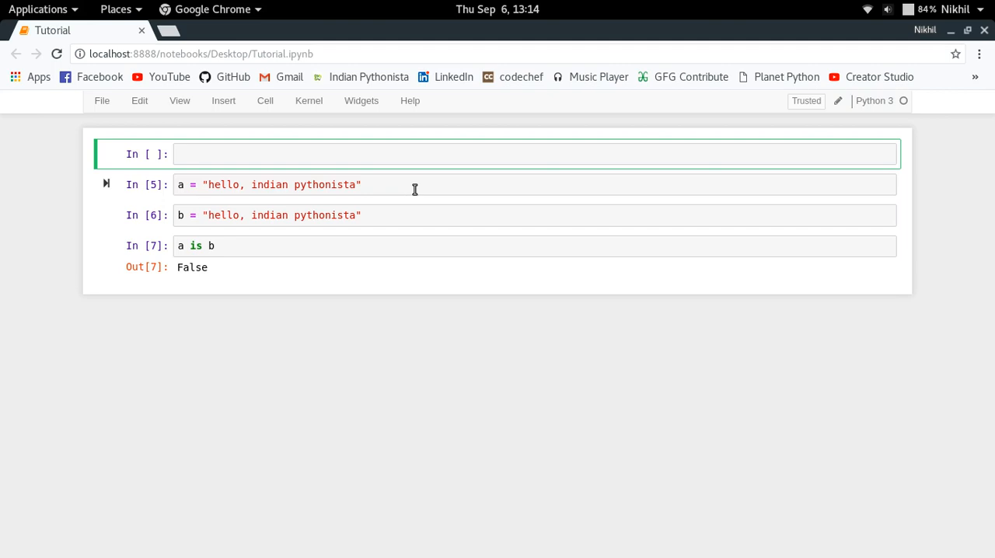
Enter 'from sys import intern' in the new top cell
text(from)
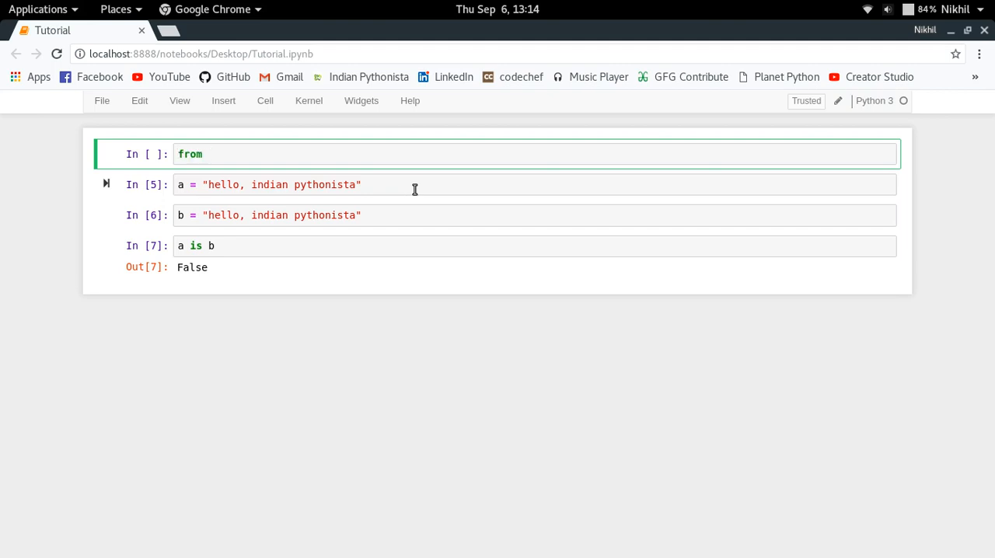
text(sys import)
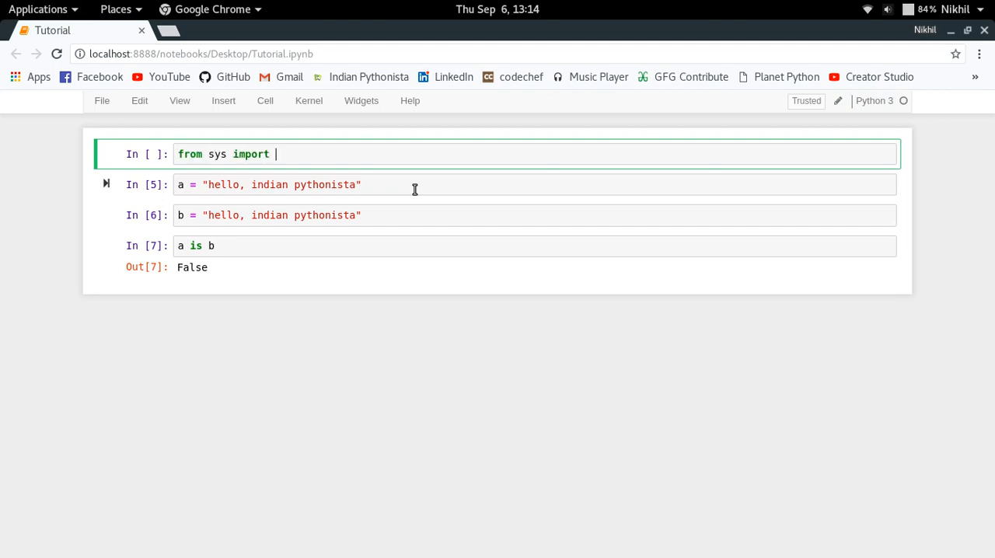
text(int)
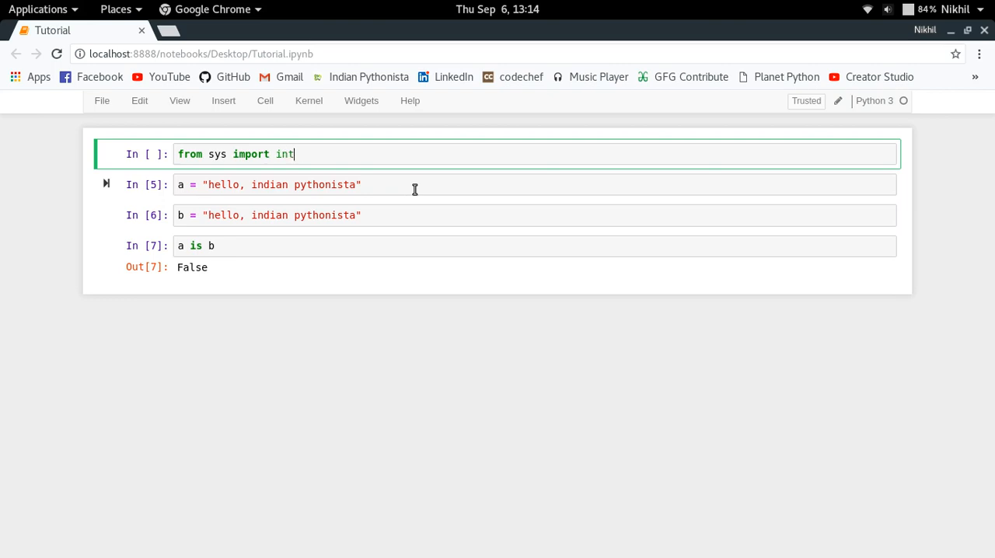
text(ern)
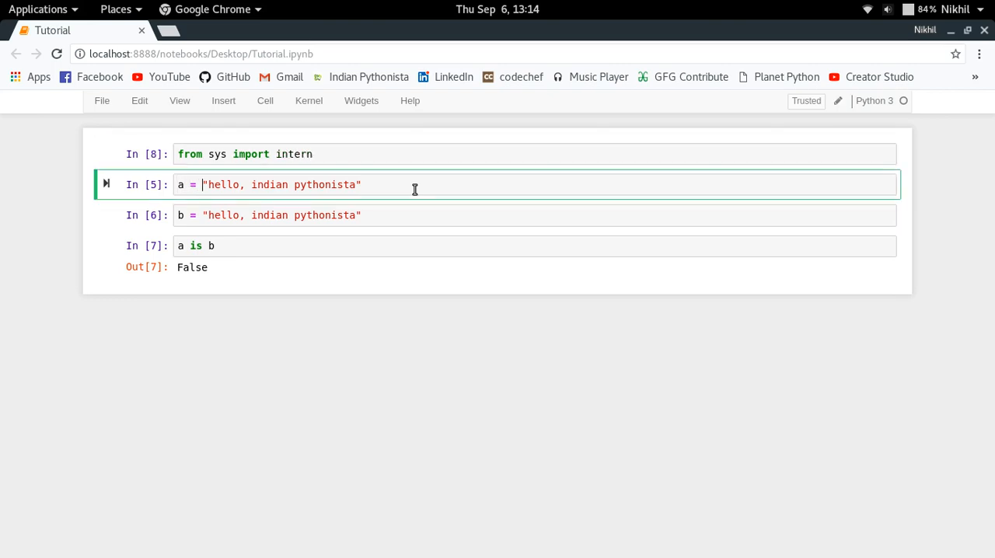
Wrap a's string in intern() and view intern's full documentation
text(intern())
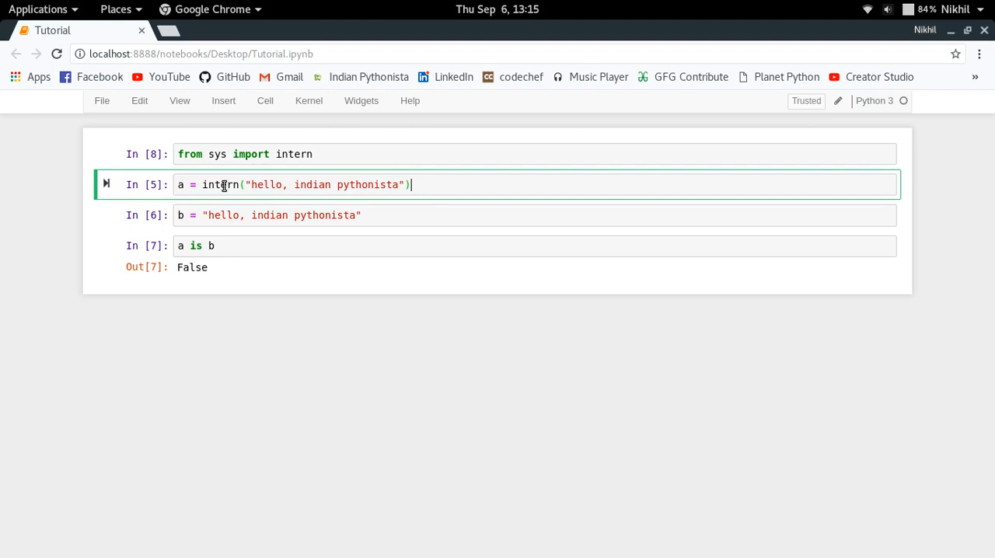
key(shift+Tab)
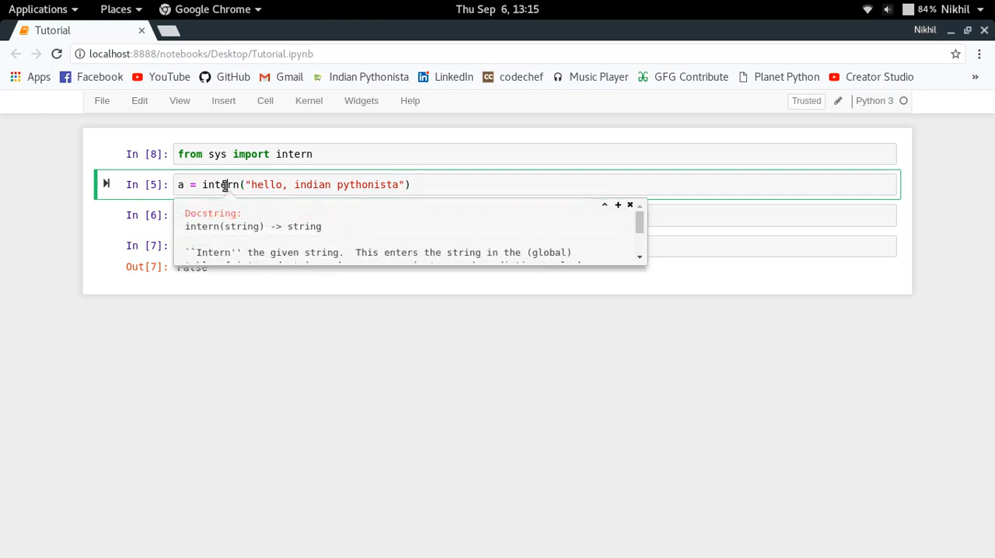
click(617, 204)
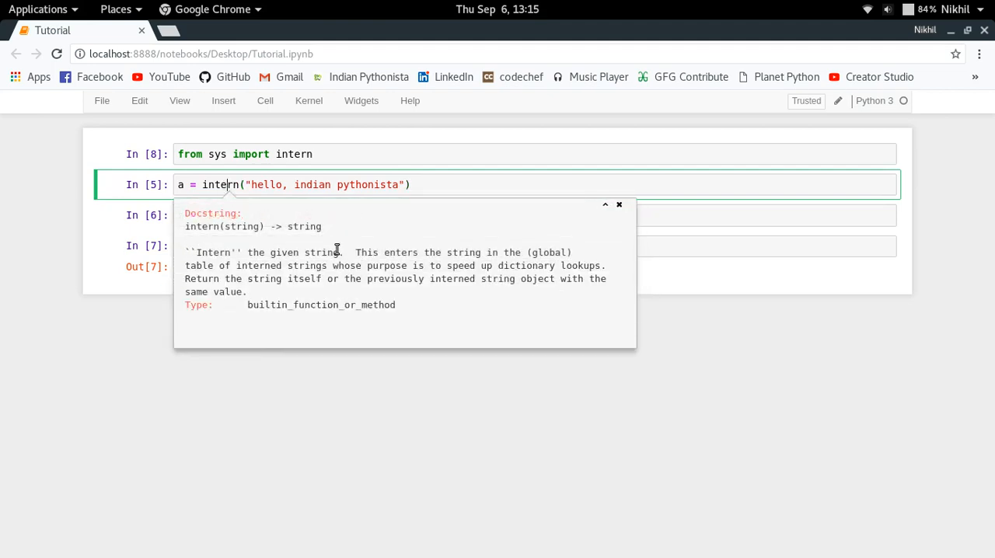
mouse_move(489, 266)
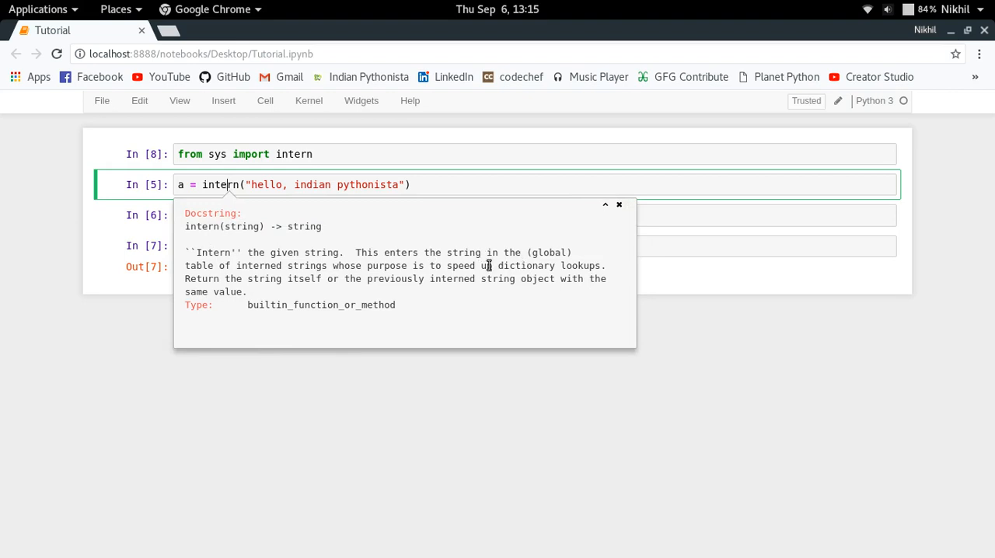
mouse_move(318, 269)
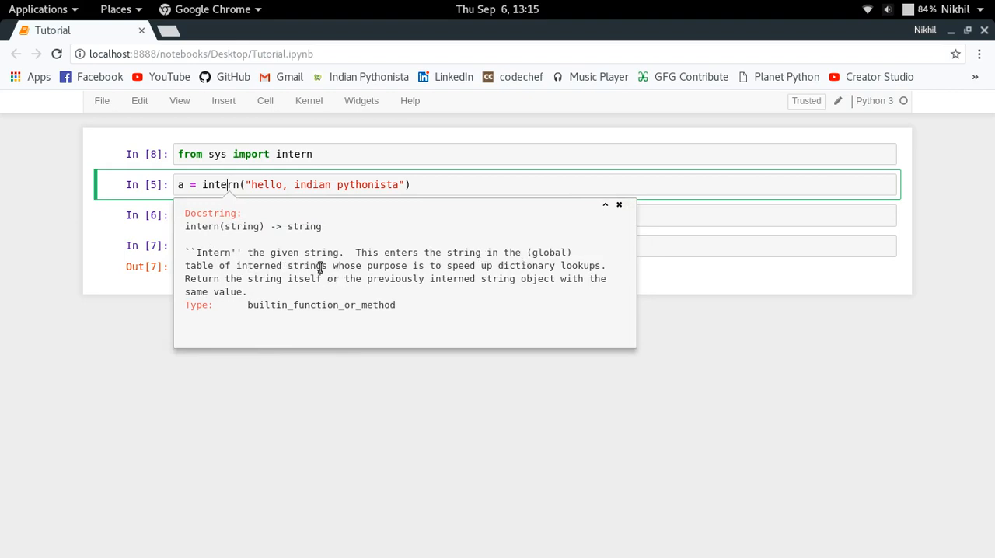
mouse_move(412, 269)
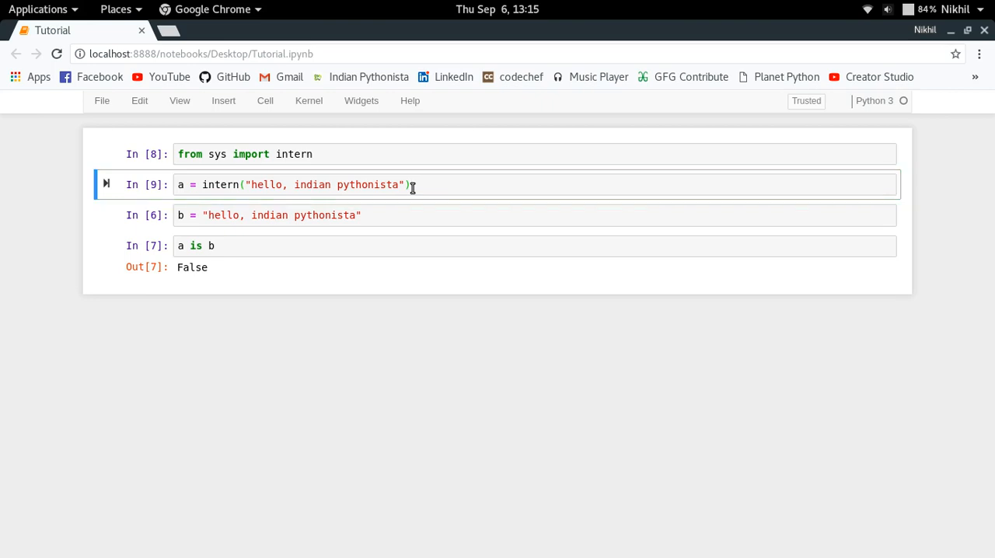
Wrap b's string in intern() so a is b returns True, and save
click(311, 215)
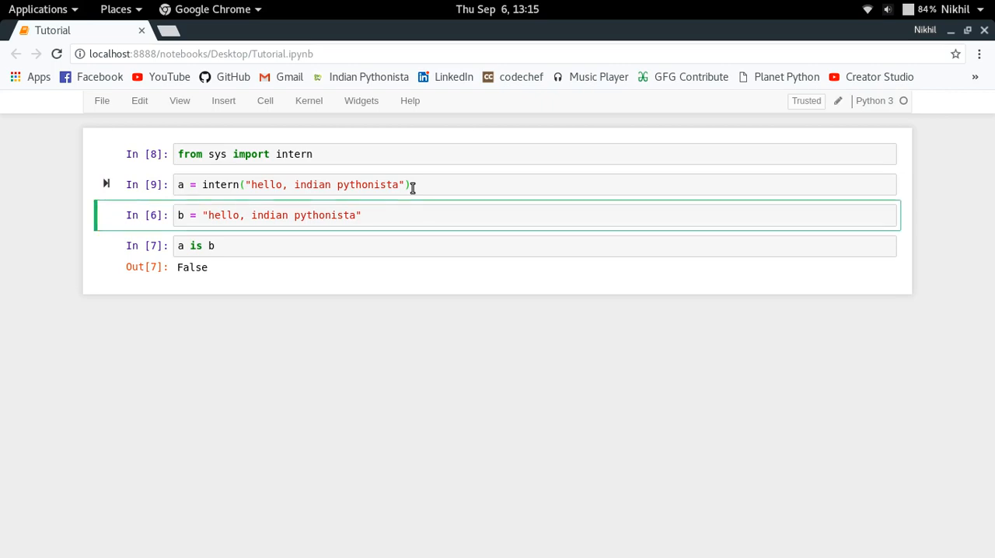
click(225, 215)
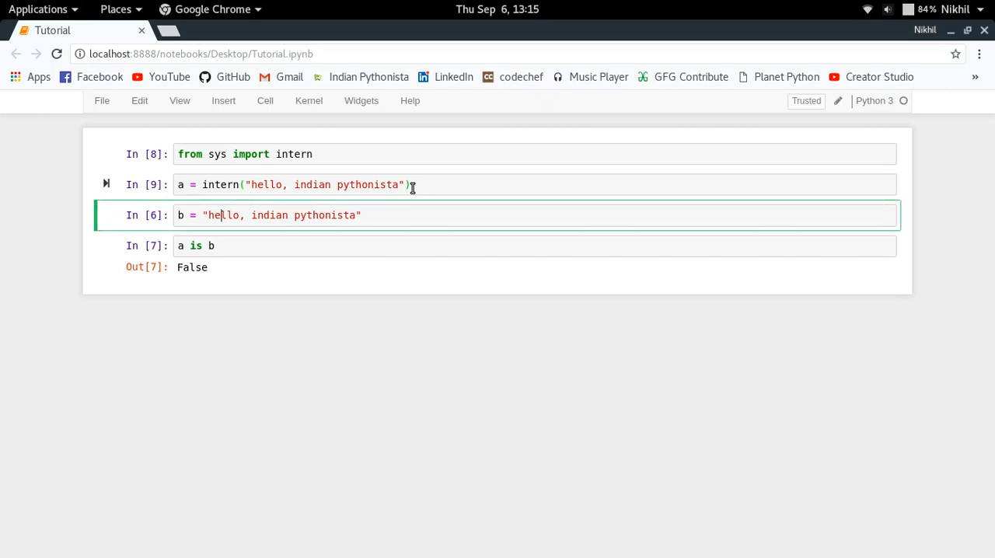
text(ine)
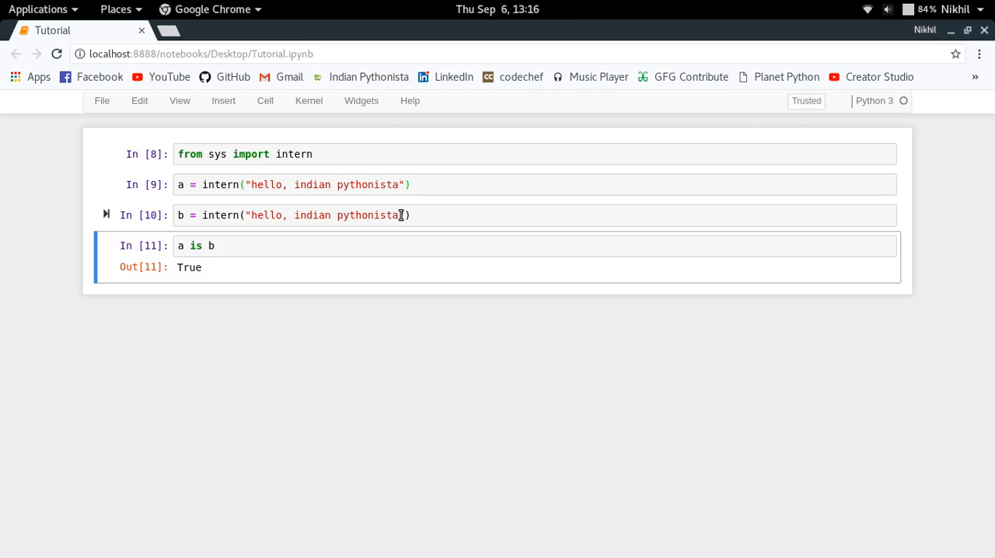
key(ctrl+s)
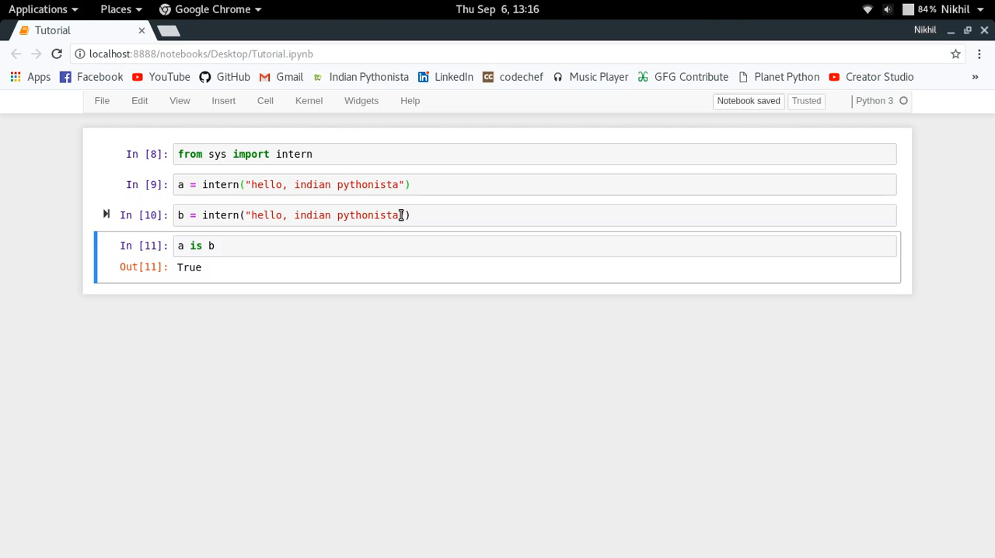